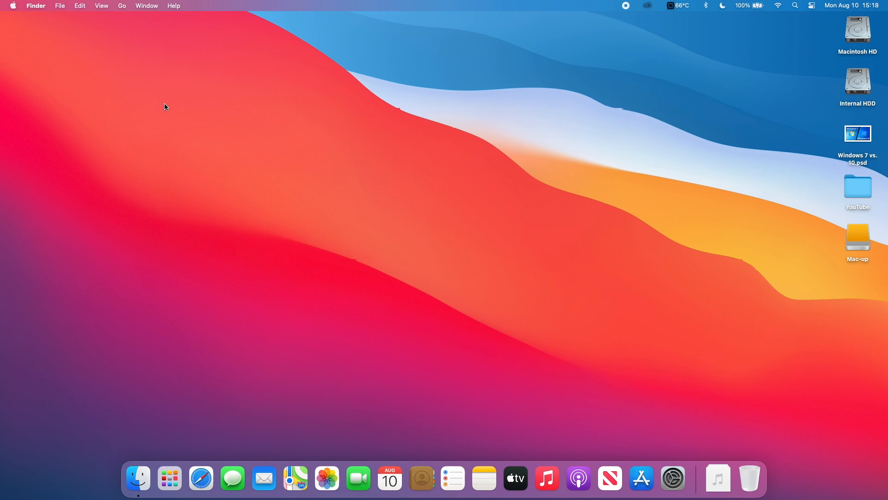
mouse_move(702, 369)
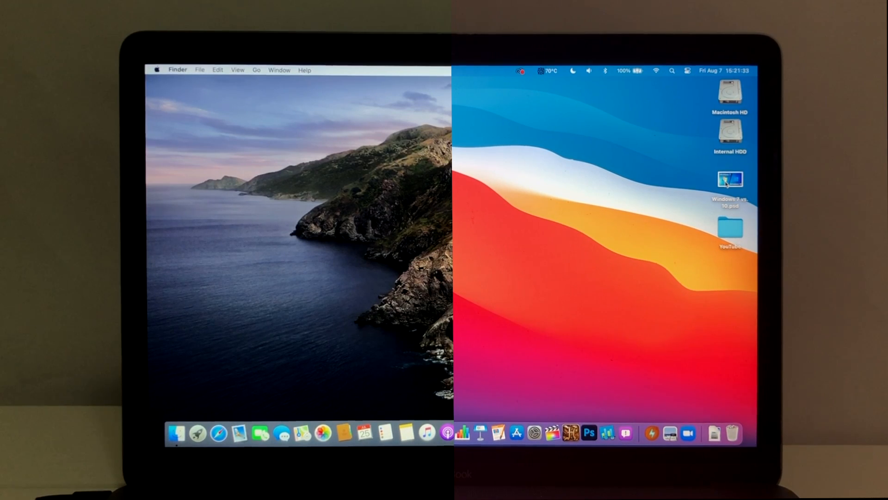
Launch Windows 7 vs. 10.psd in Photoshop from the desktop on both Catalina and Big Sur.
left_click(730, 180)
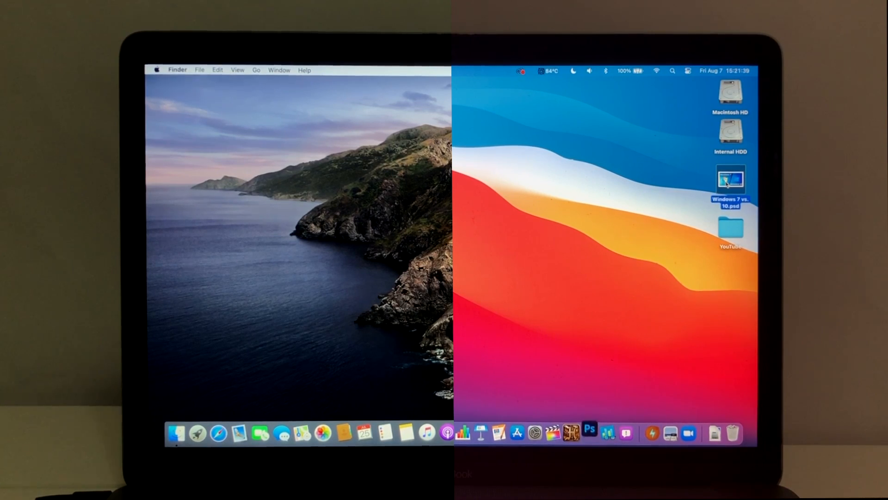
left_click(590, 433)
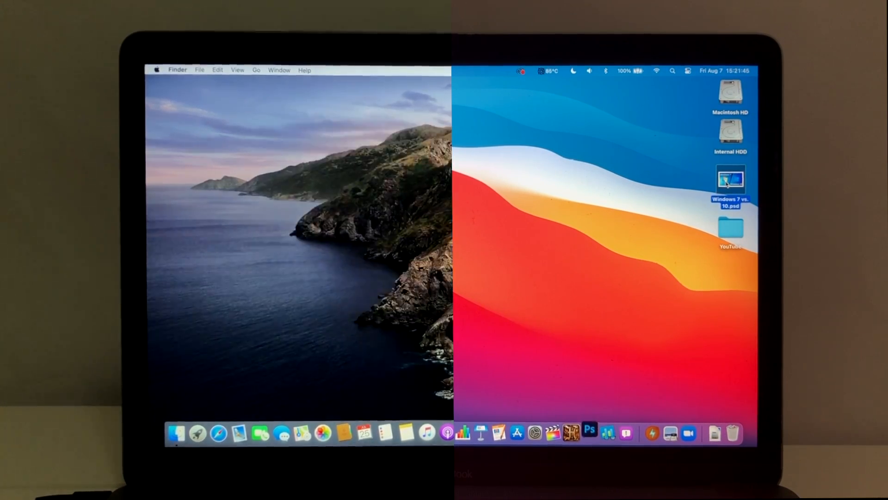
double_click(731, 180)
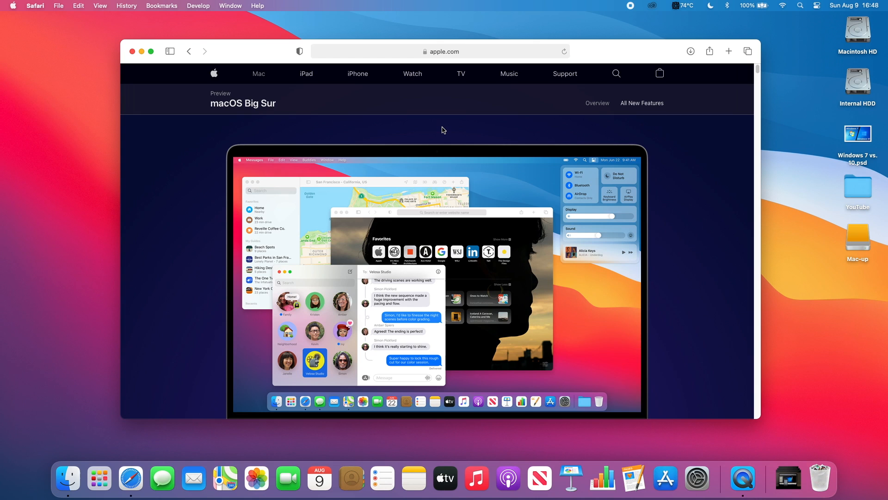
Scroll past the Messages, Maps and Privacy sections to 'See if your Mac can run macOS Big Sur'.
scroll("down", 3)
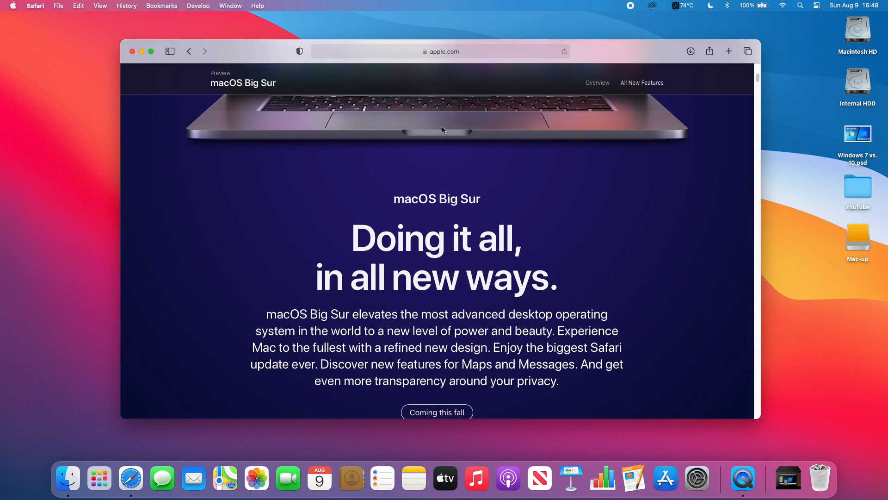
scroll("down", 3)
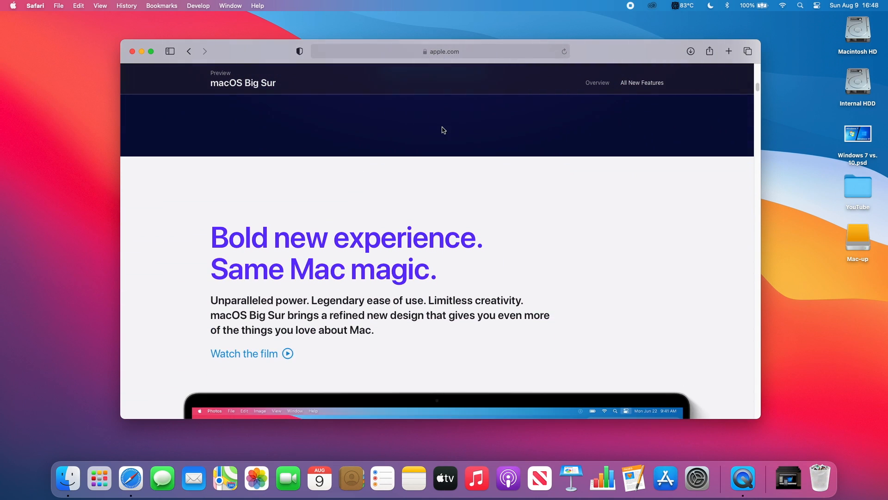
scroll("down", 3)
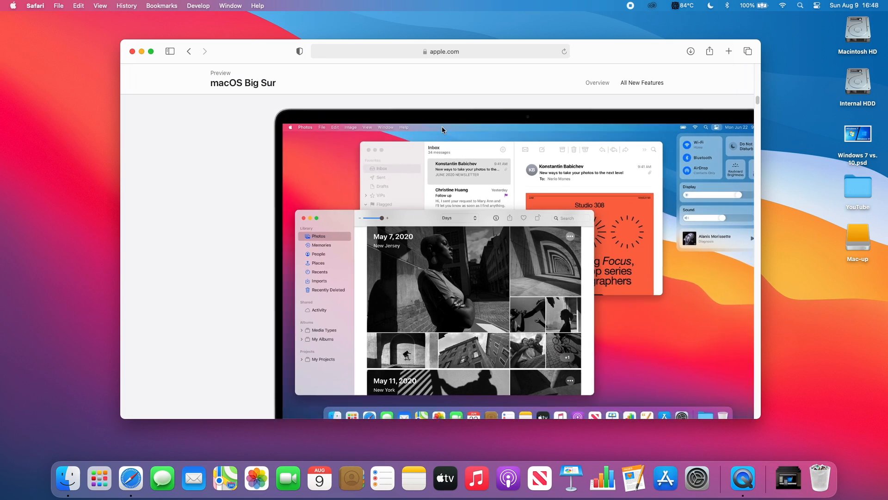
scroll("down", 3)
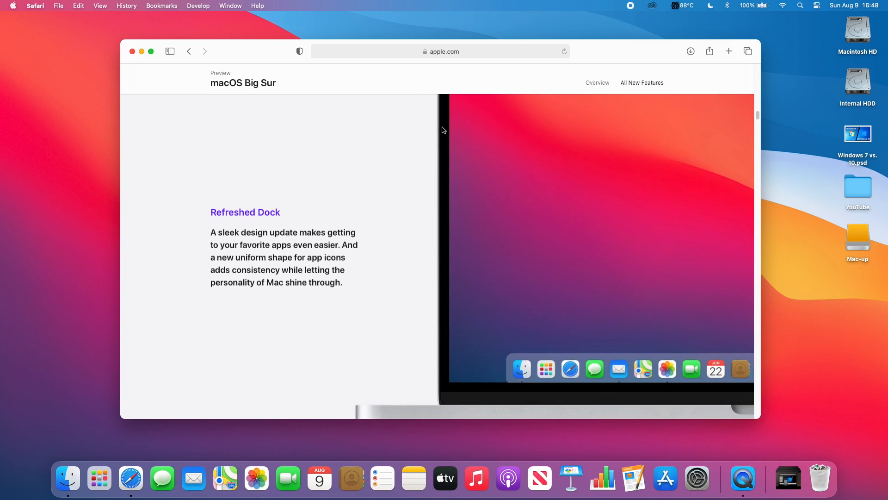
scroll("down", 3)
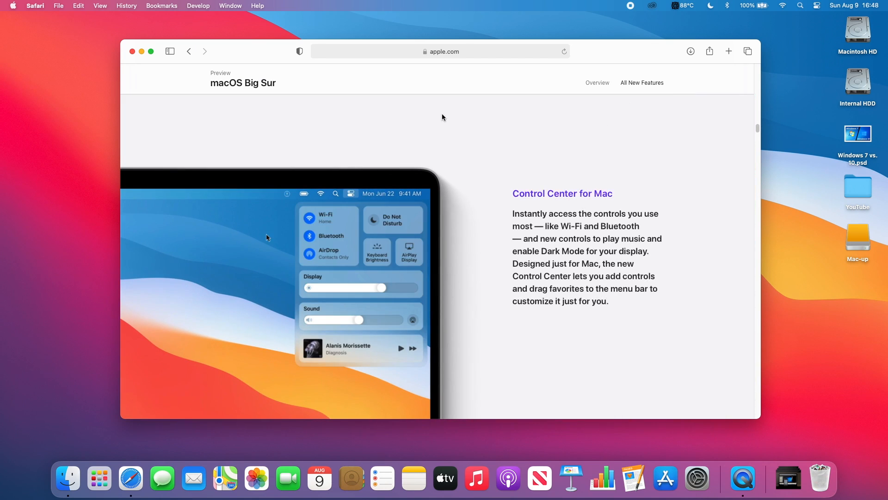
scroll("down", 3)
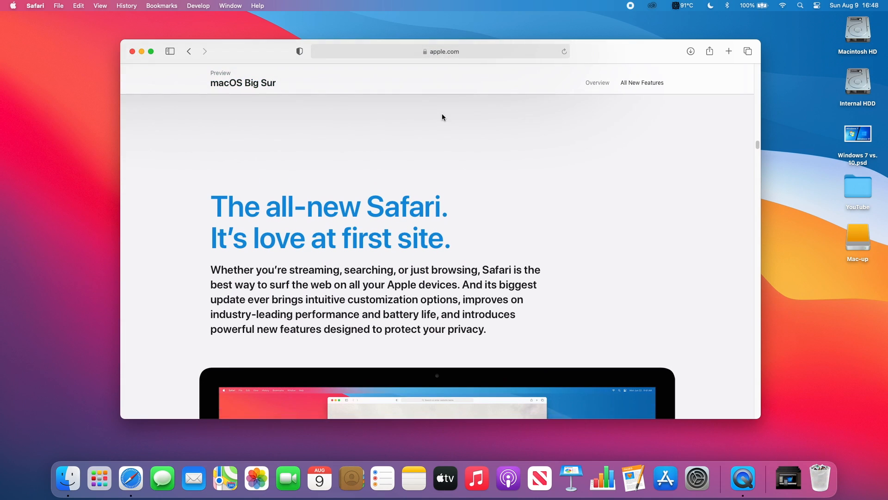
scroll("down", 3)
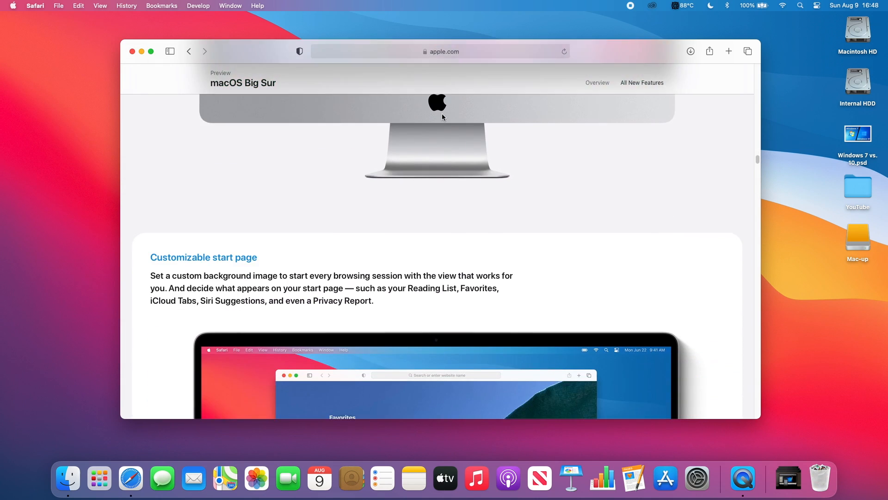
scroll("down", 3)
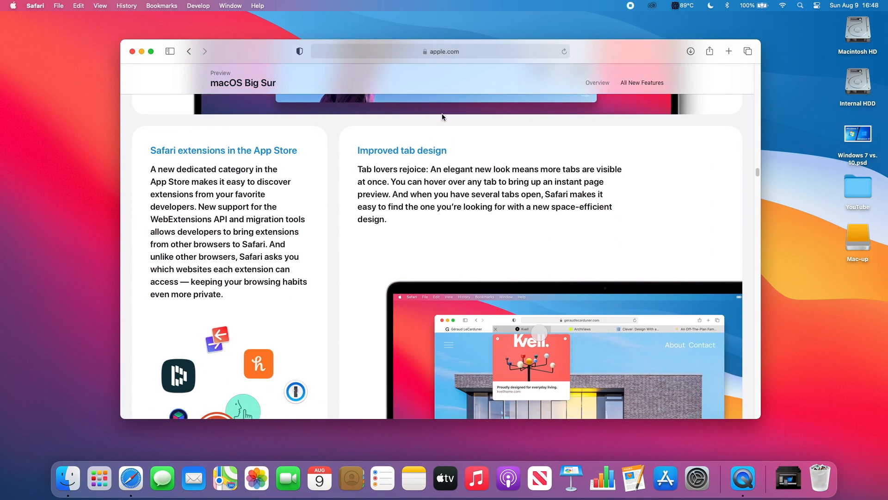
scroll("down", 3)
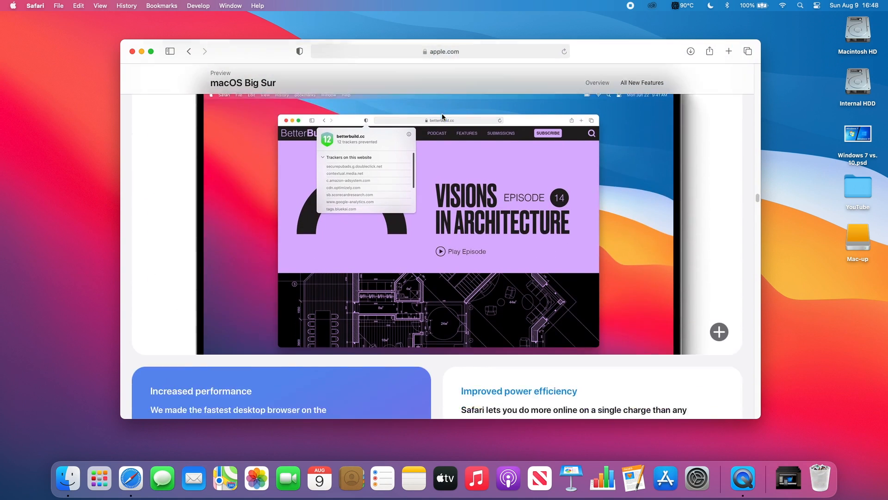
scroll("down", 3)
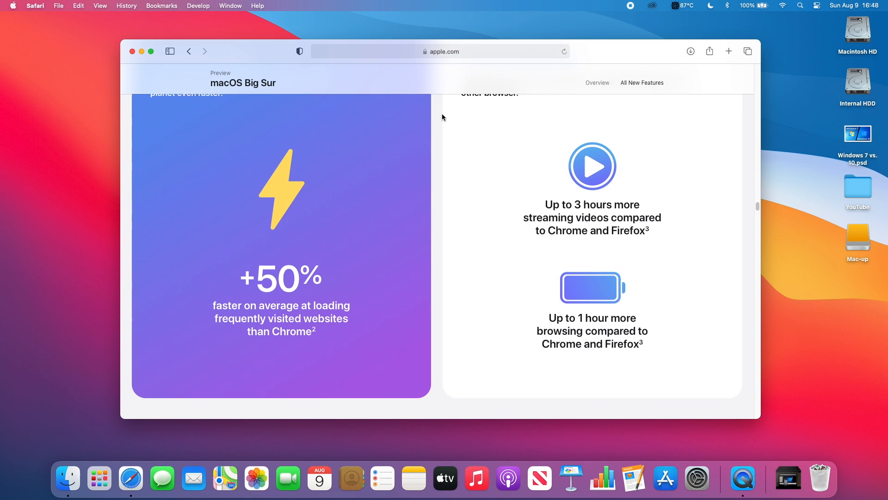
scroll("down", 3)
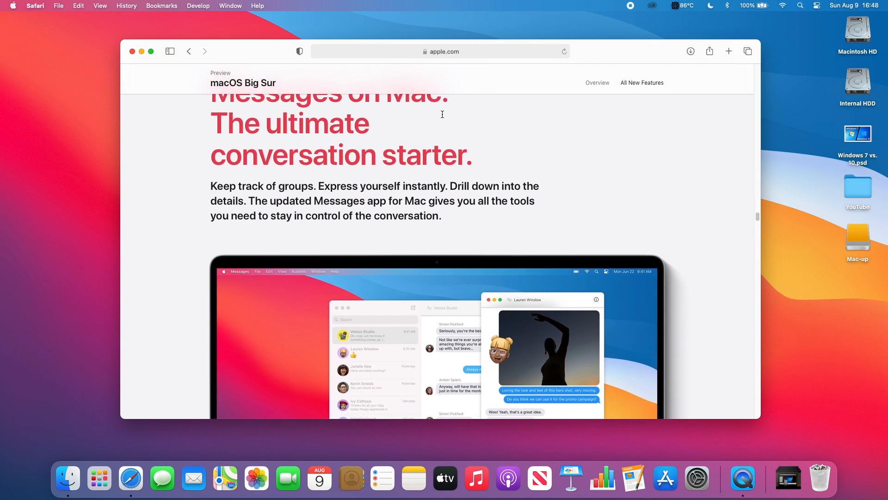
scroll("down", 3)
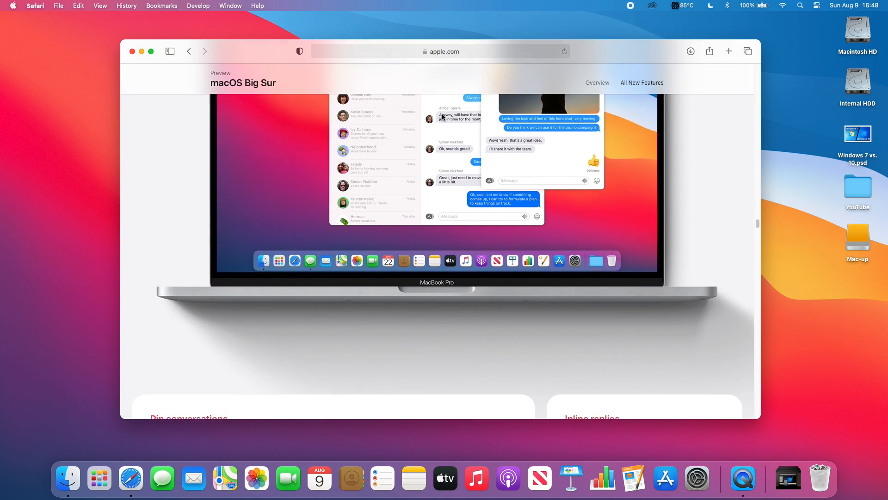
scroll("down", 3)
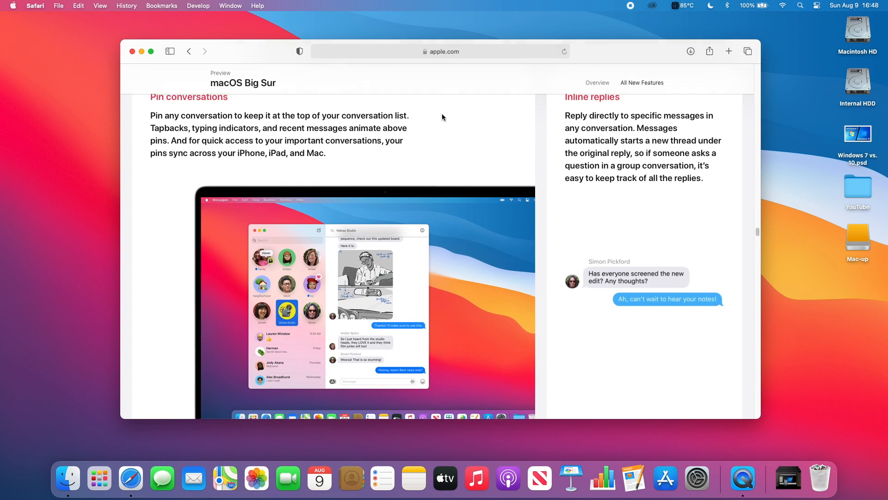
scroll("down", 3)
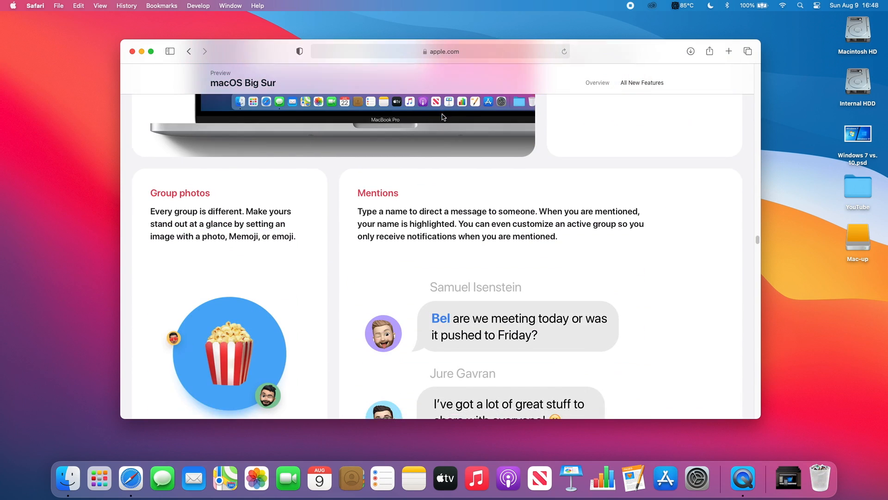
scroll("down", 3)
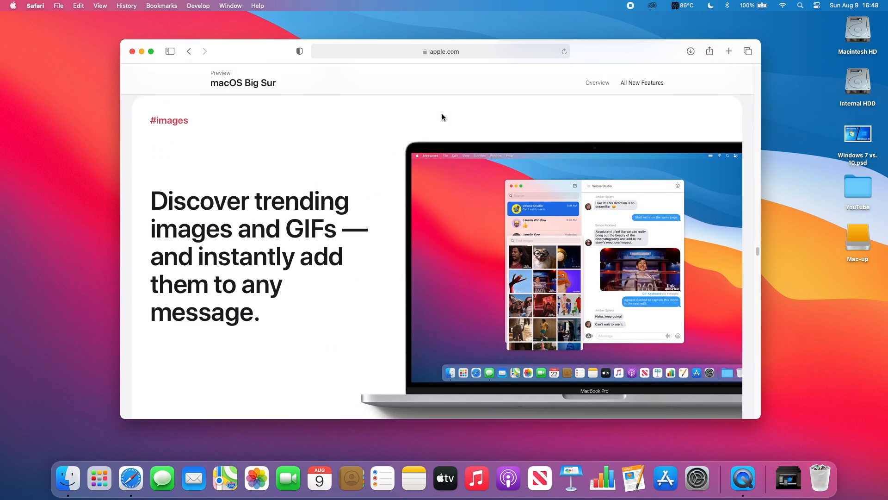
scroll("down", 3)
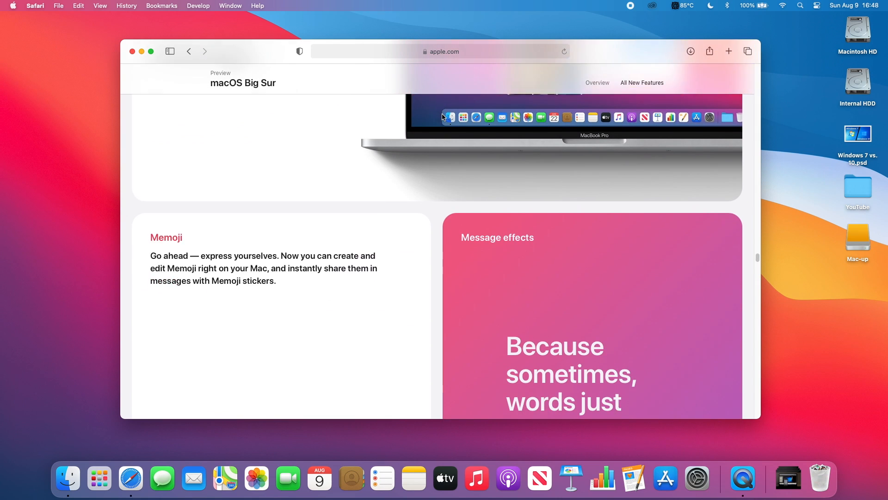
scroll("down", 3)
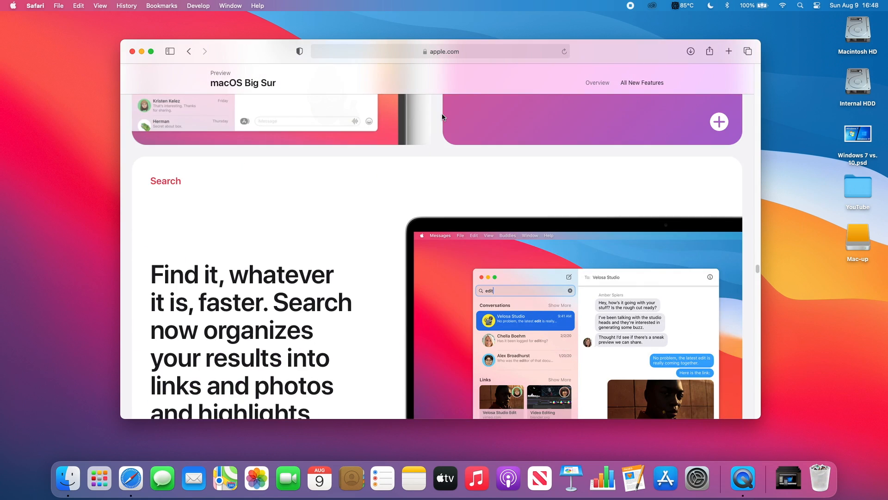
scroll("down", 3)
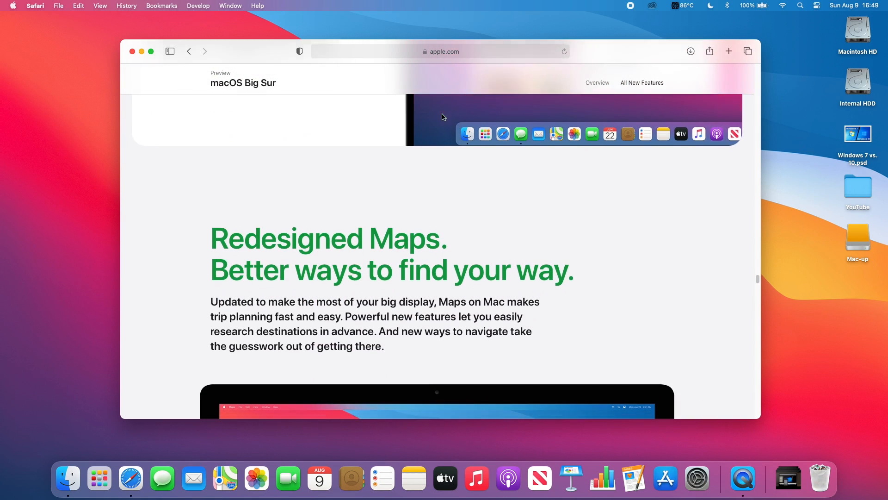
scroll("down", 3)
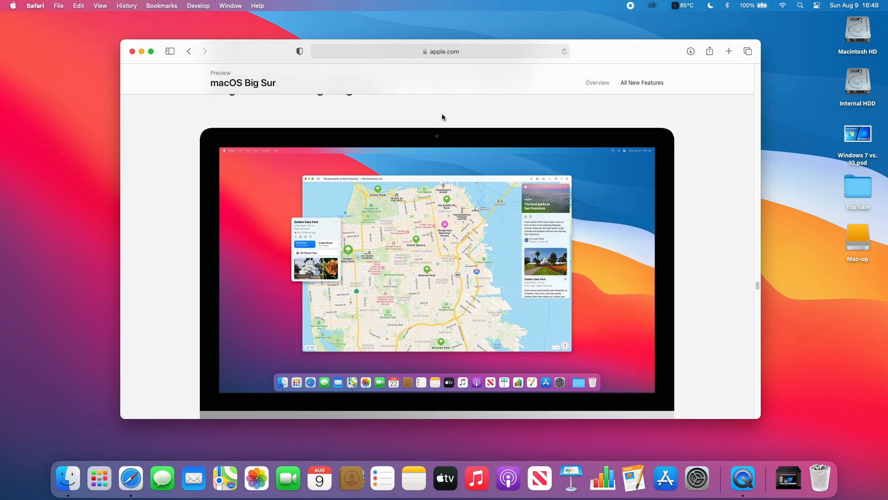
scroll("down", 3)
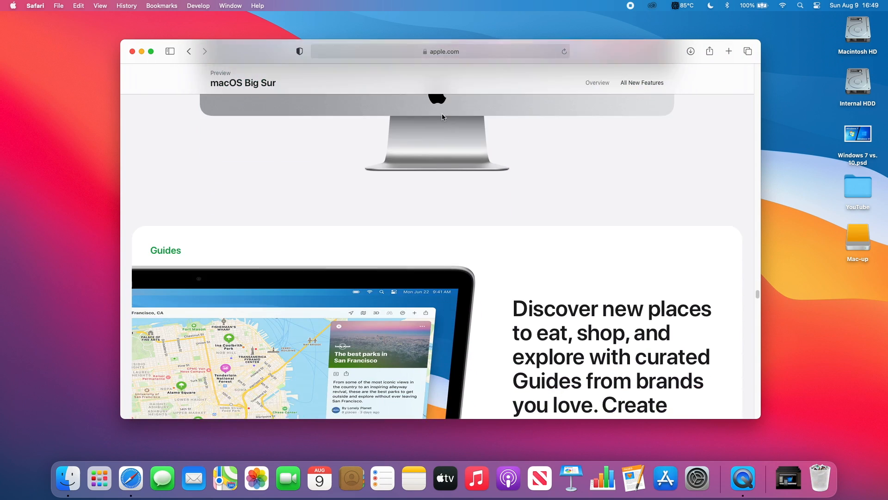
scroll("down", 3)
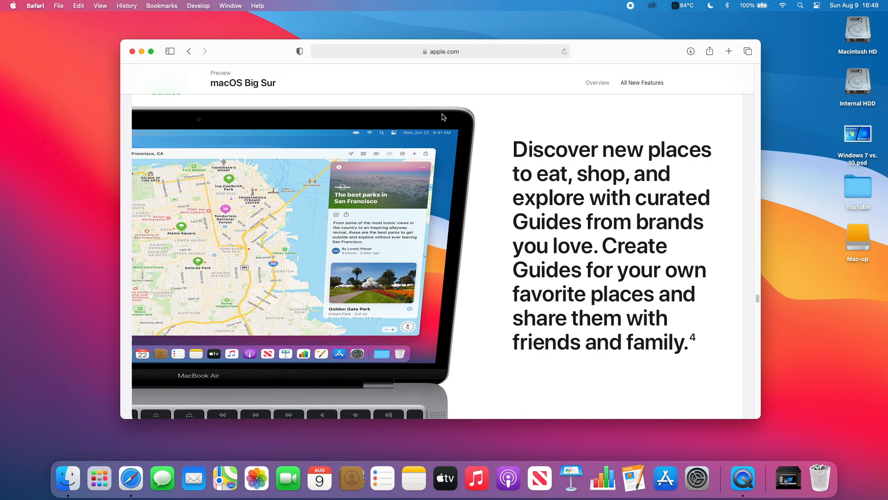
scroll("down", 3)
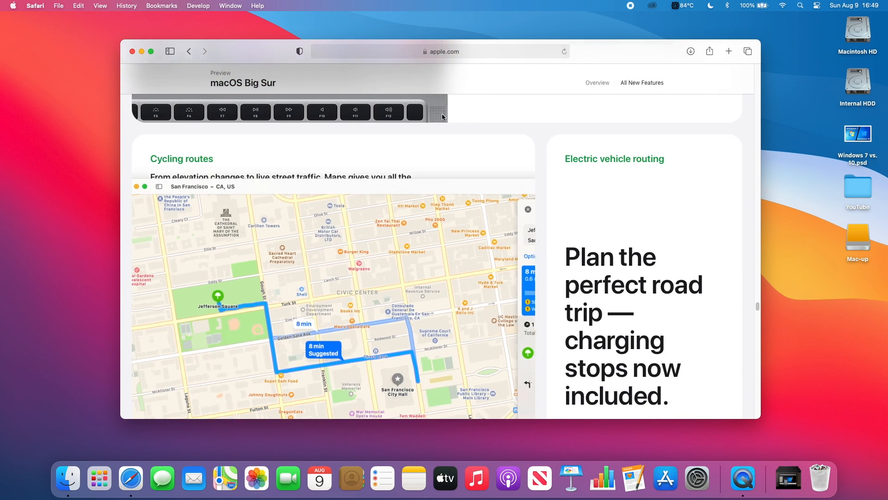
scroll("down", 3)
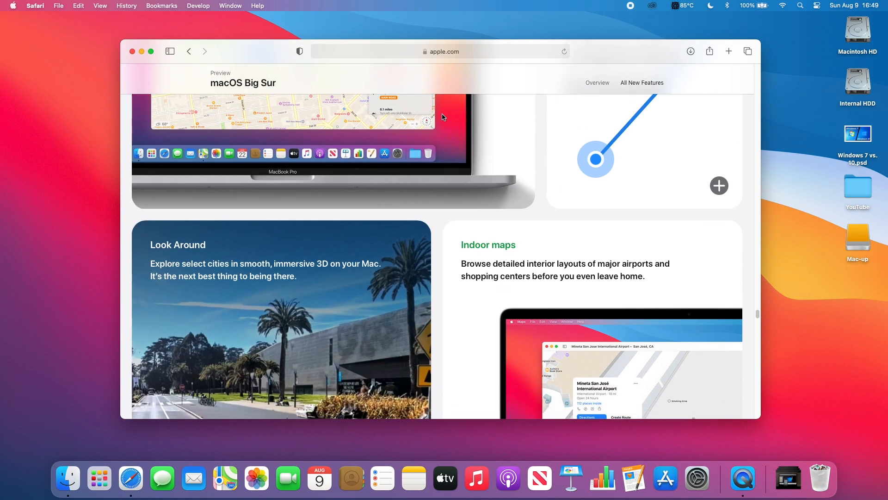
scroll("down", 3)
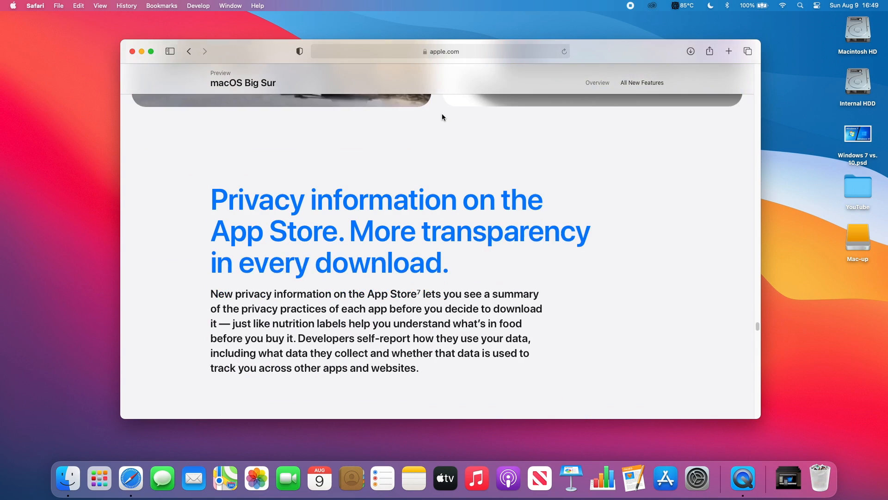
scroll("down", 3)
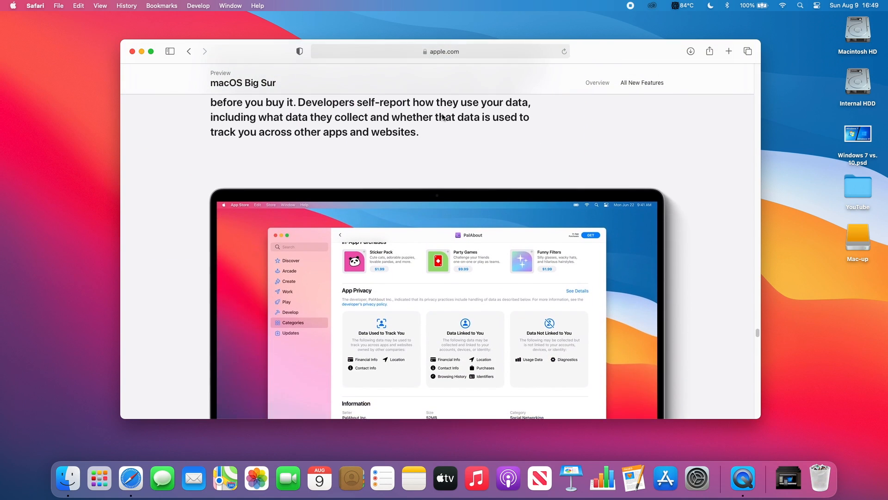
scroll("down", 3)
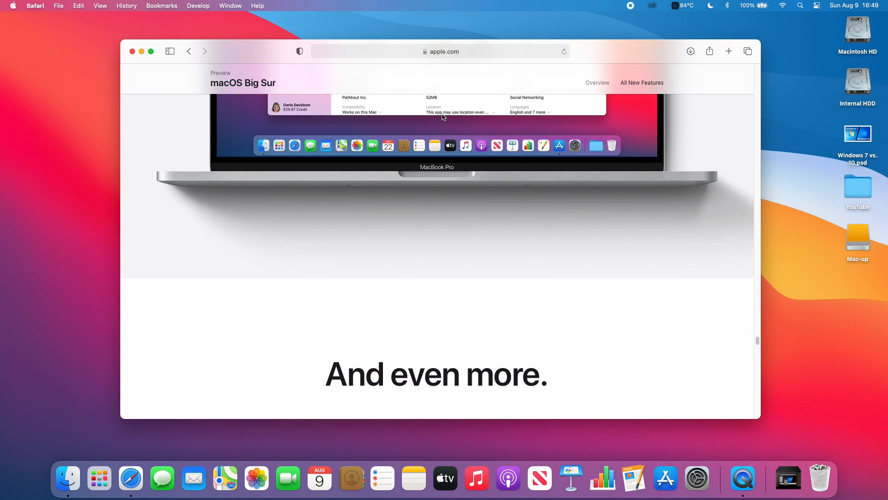
scroll("down", 3)
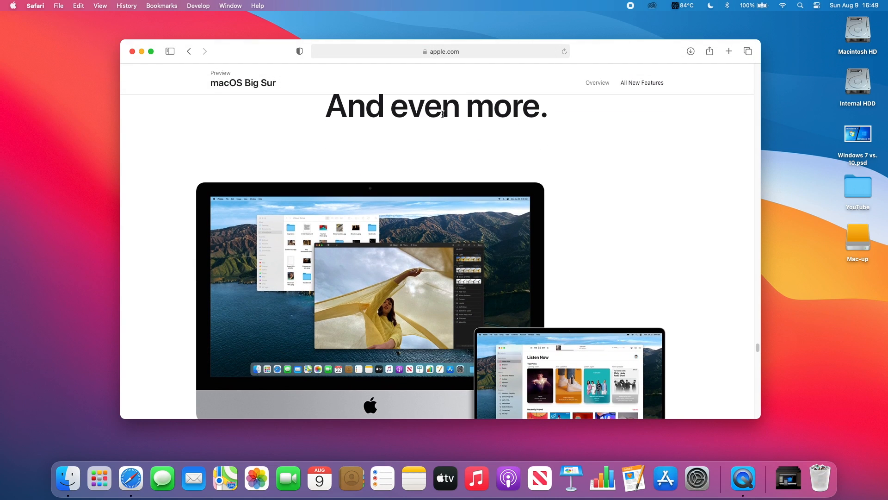
scroll("down", 3)
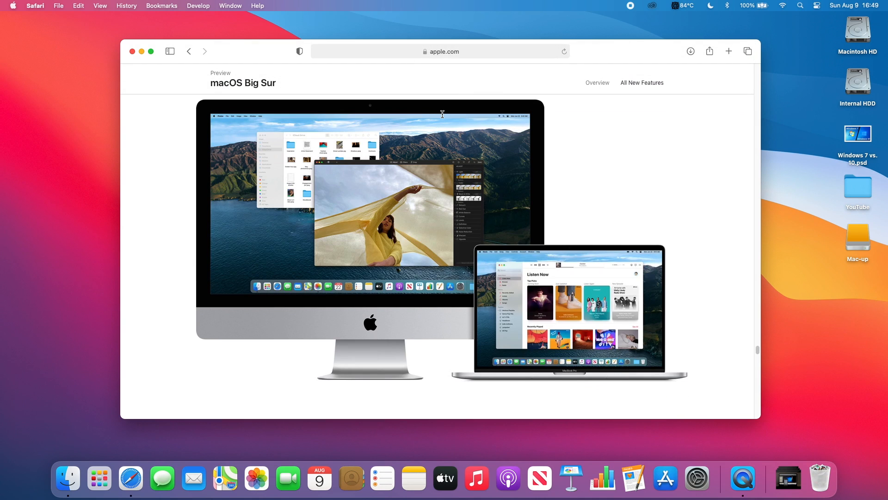
scroll("down", 3)
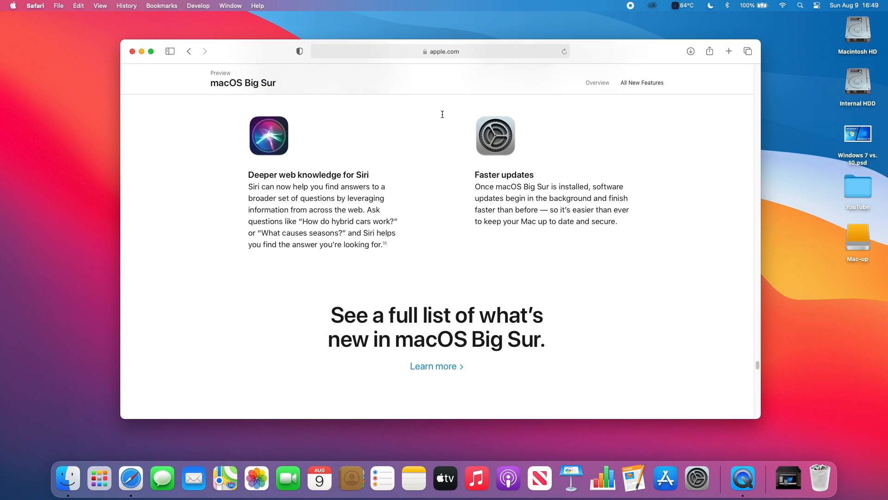
scroll("down", 3)
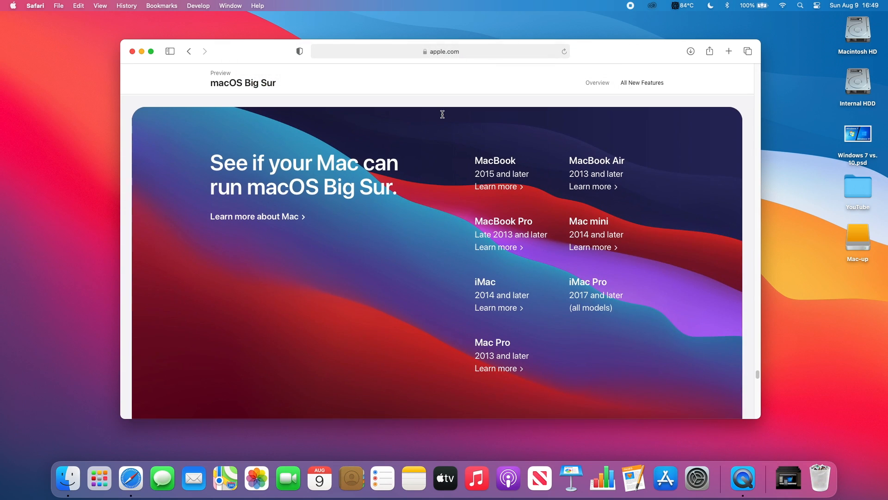